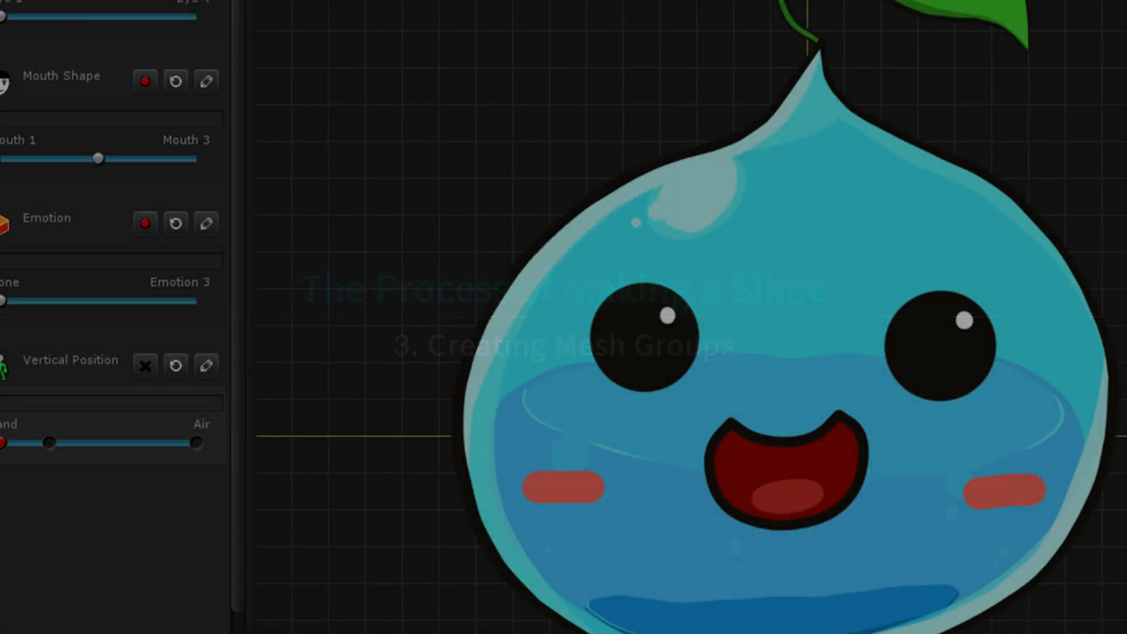
- Add a new mesh group in the Hierarchy and name it 'Slime'
{"action": "left_click", "coordinate": [52, 334]}
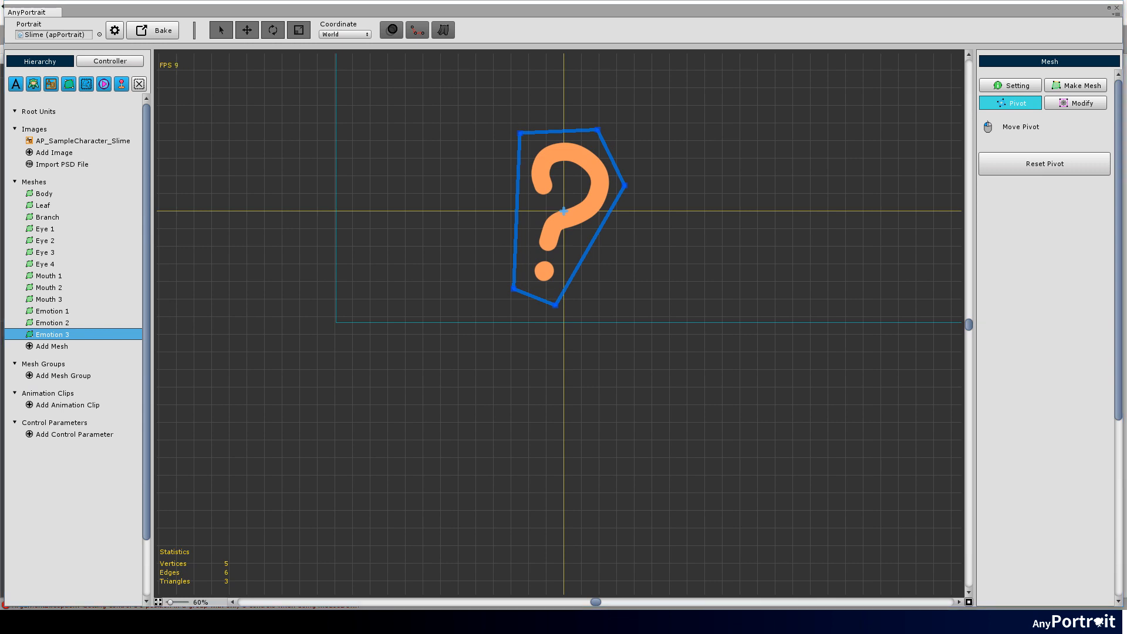
{"action": "left_click", "coordinate": [64, 375]}
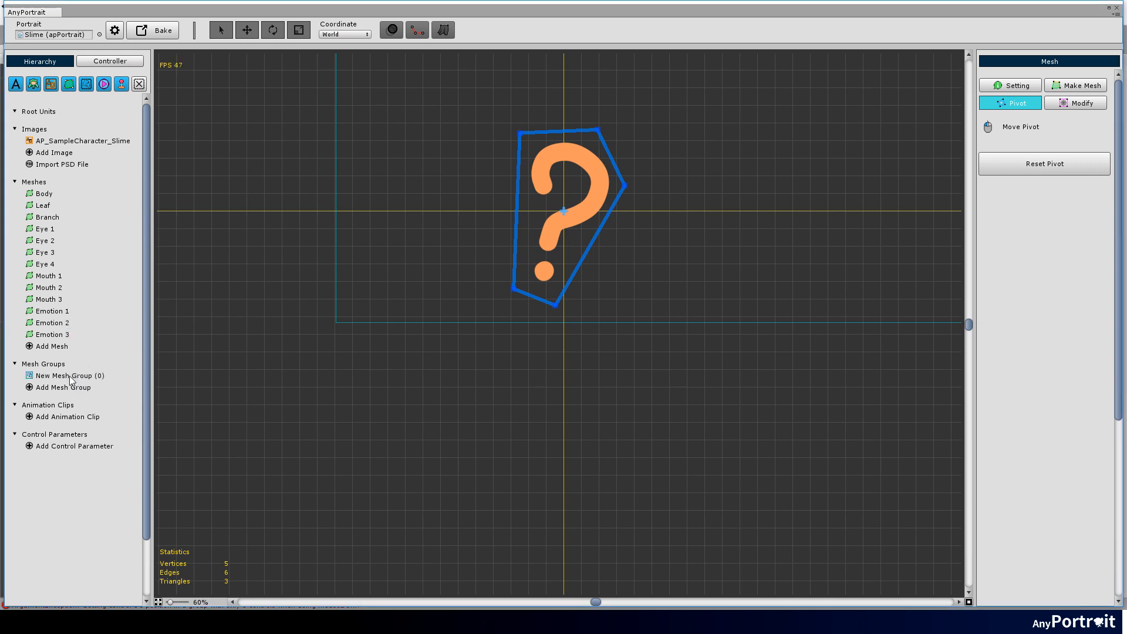
{"action": "left_click", "coordinate": [69, 375]}
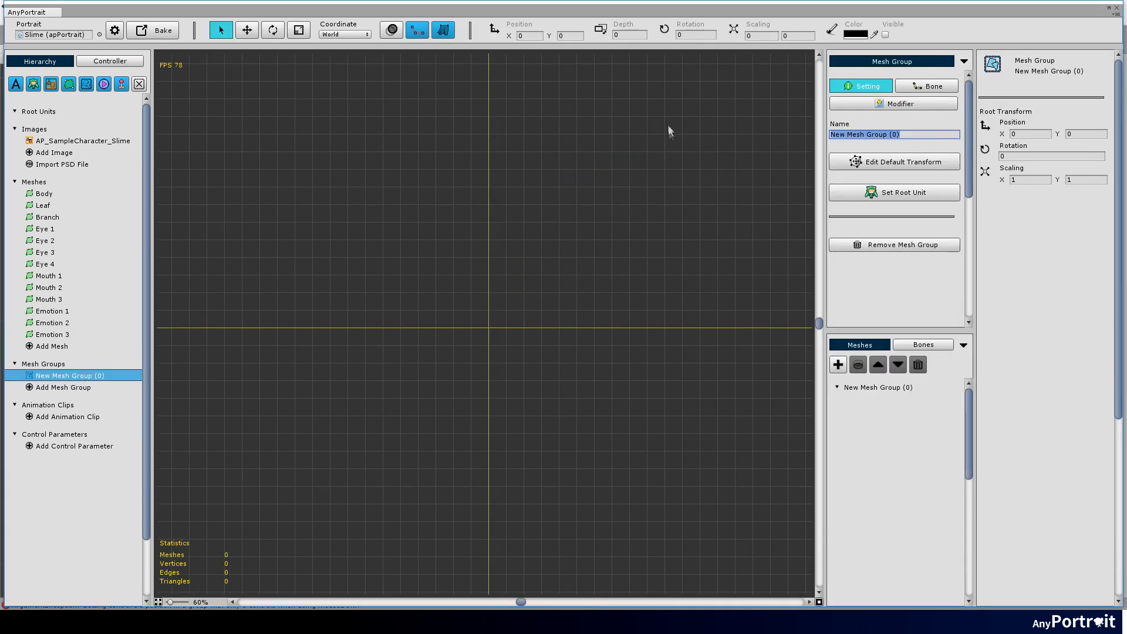
{"action": "type", "text": "Slime"}
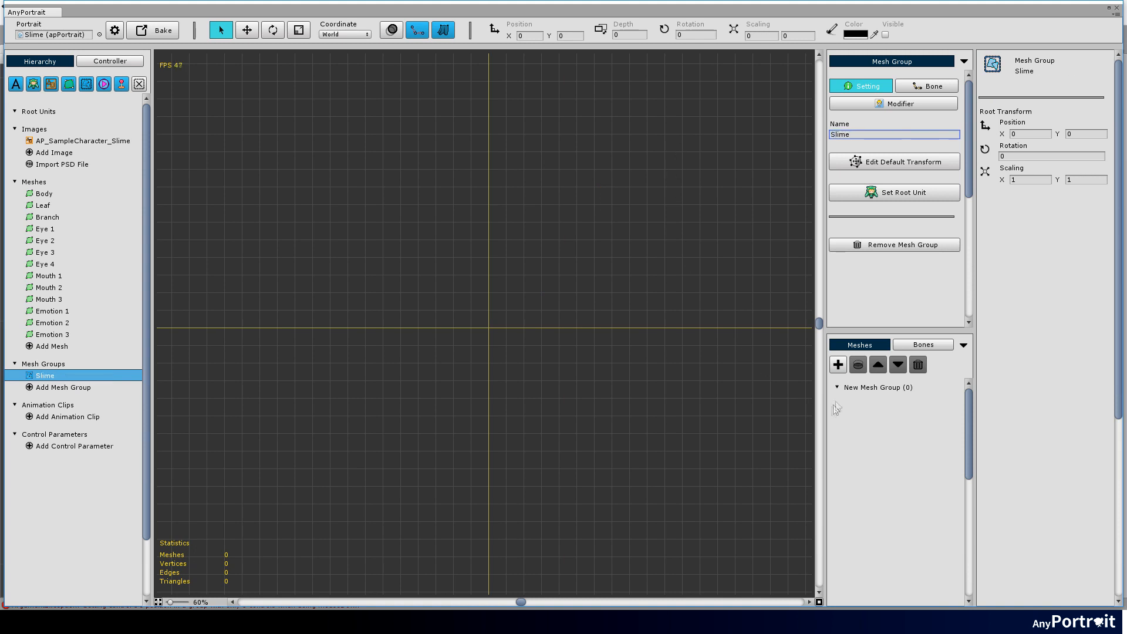
- Add all thirteen project meshes, Body through Emotion 3, to the Slime group
{"action": "left_click", "coordinate": [838, 365]}
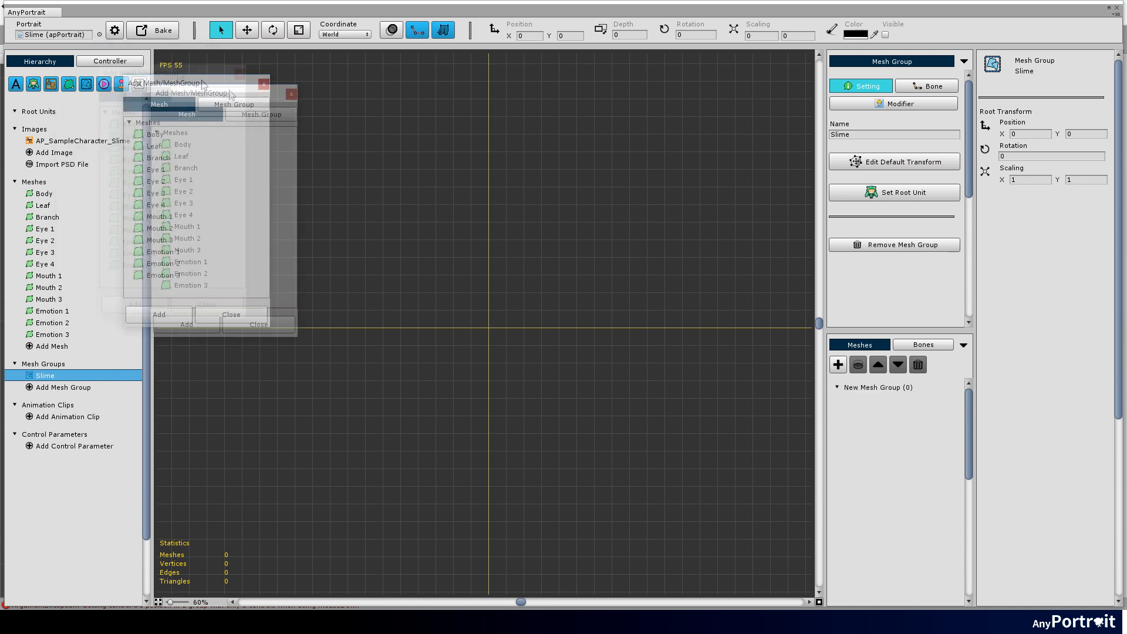
{"action": "left_click", "coordinate": [158, 314]}
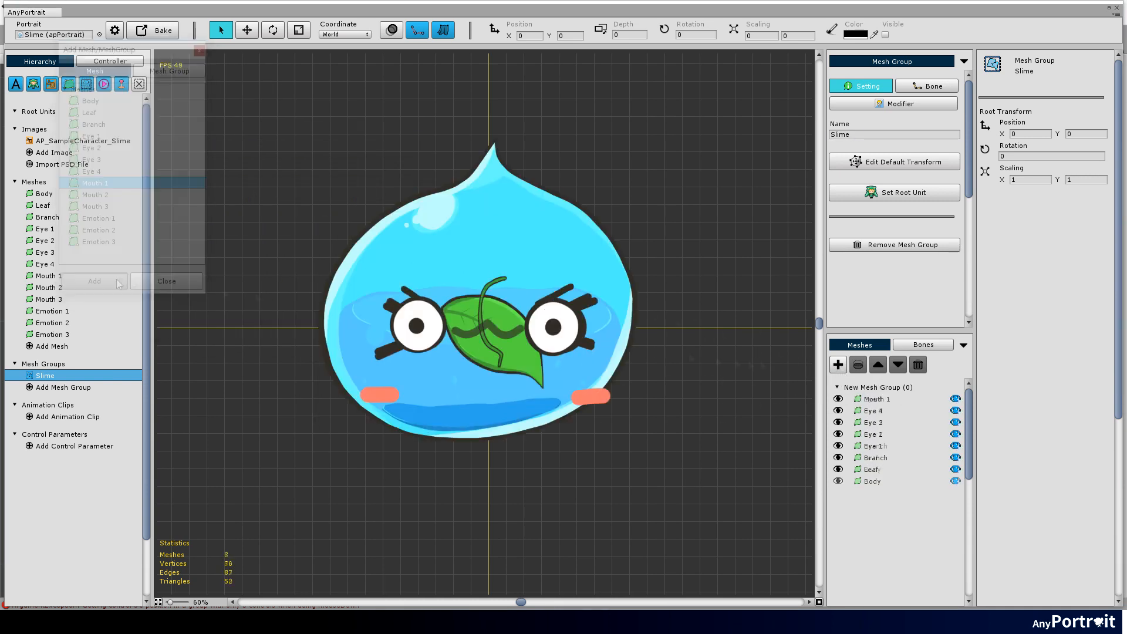
{"action": "left_click", "coordinate": [94, 281]}
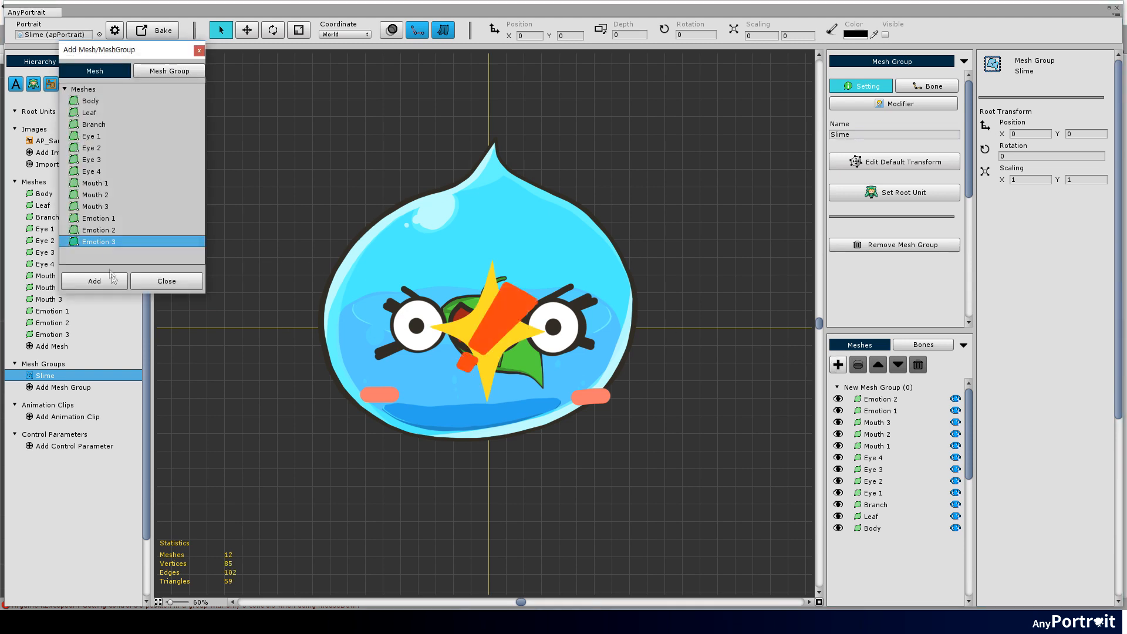
{"action": "left_click", "coordinate": [94, 280]}
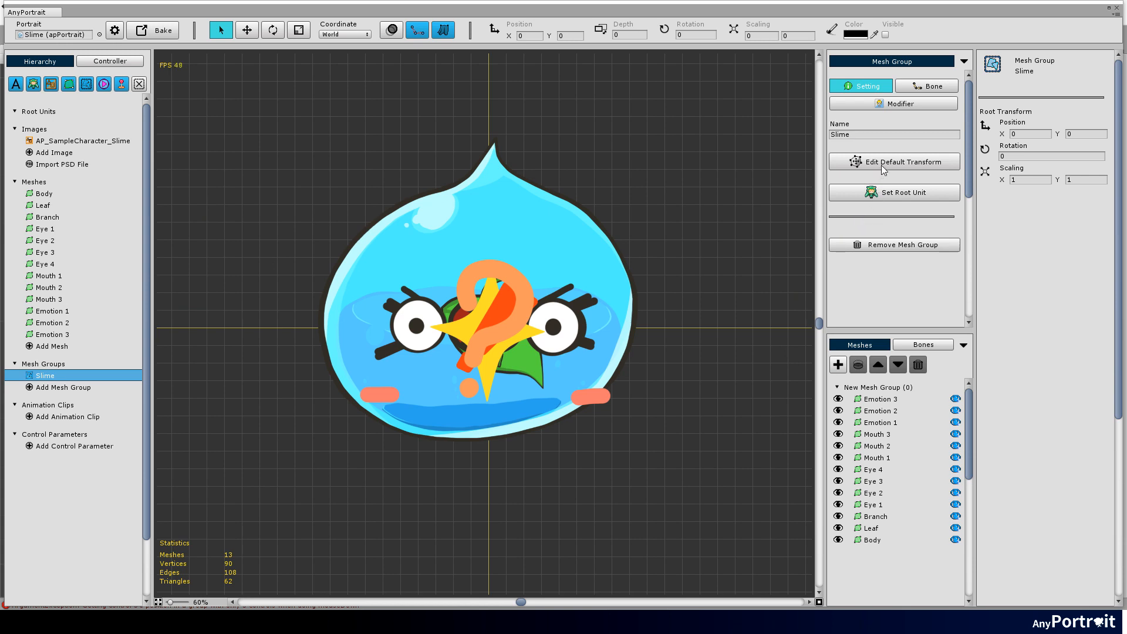
- Enter Default Transform editing and select the Mouth 3, Eye 4 and Branch meshes
{"action": "left_click", "coordinate": [893, 161]}
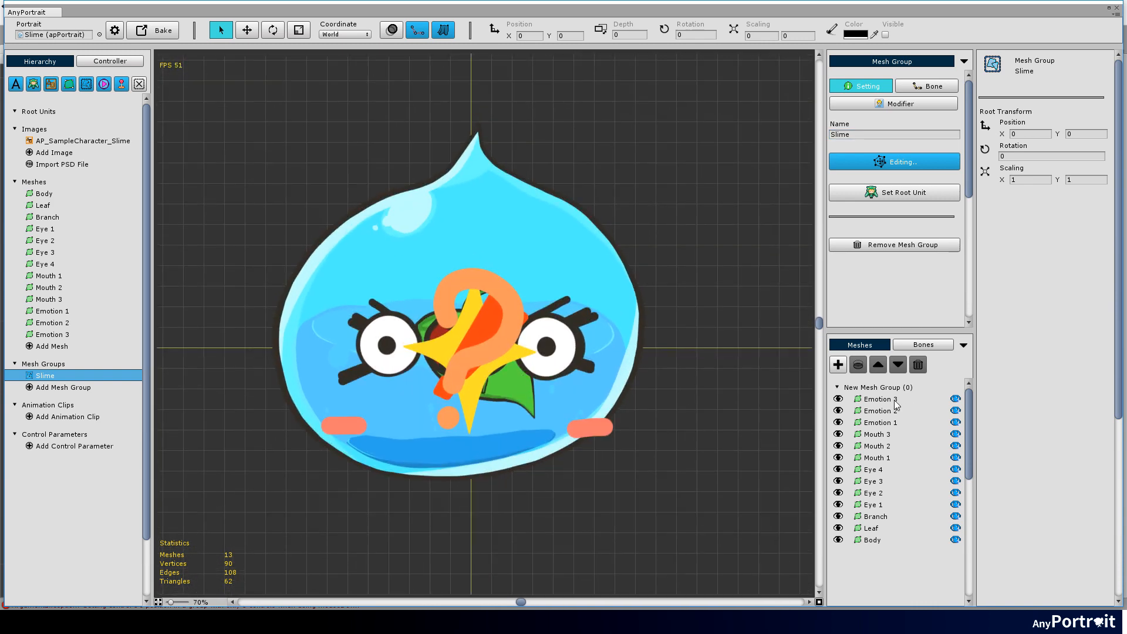
{"action": "left_click", "coordinate": [876, 433]}
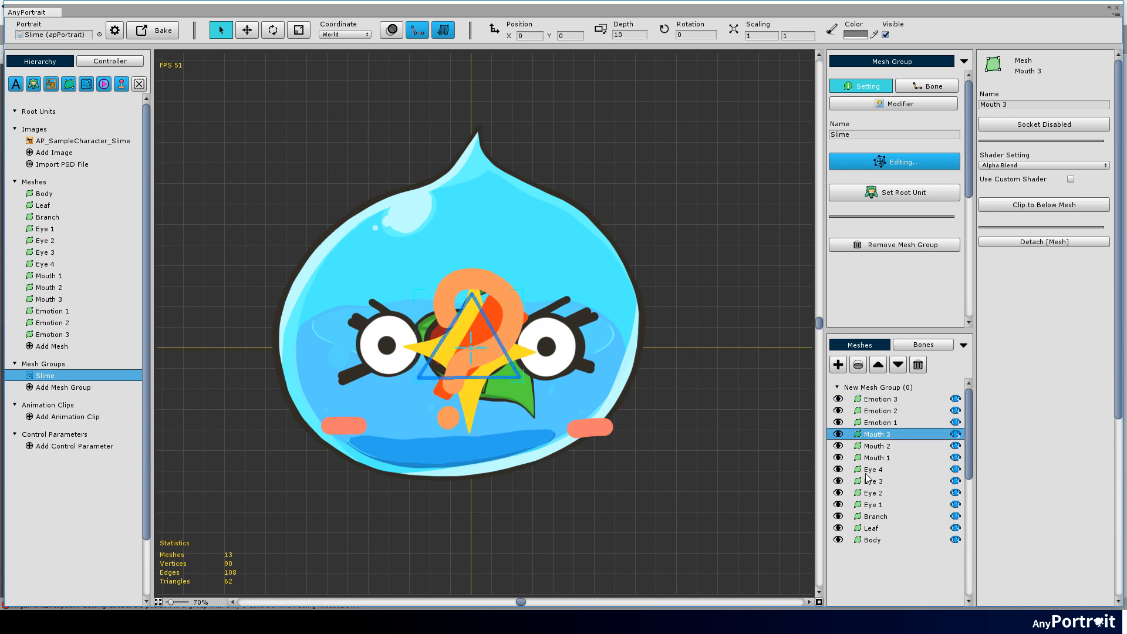
{"action": "left_click", "coordinate": [874, 468]}
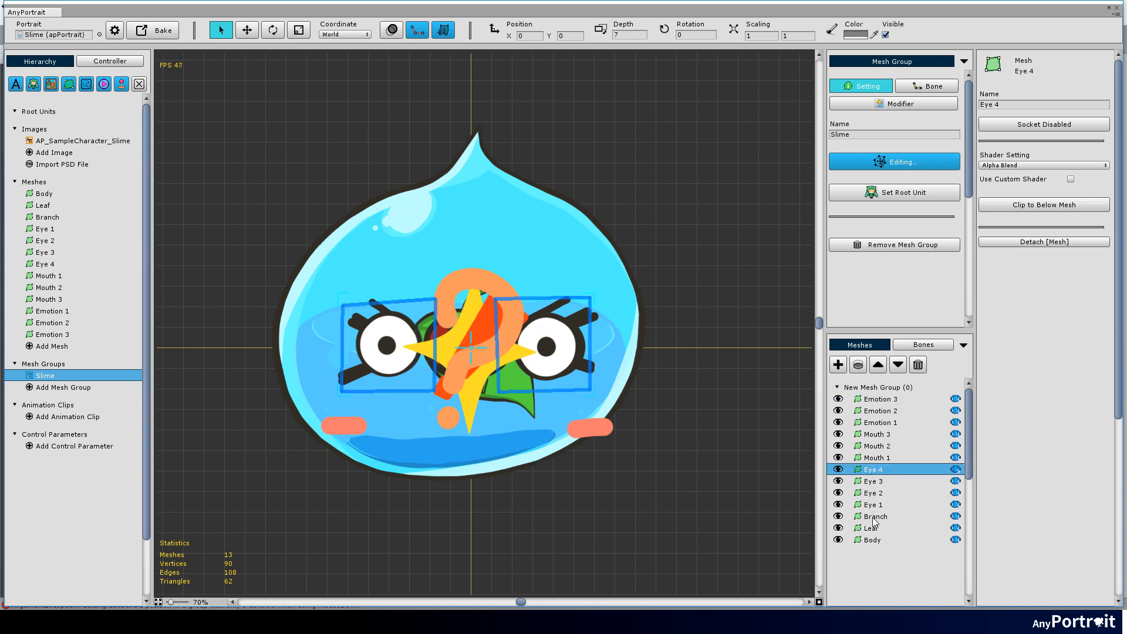
{"action": "left_click", "coordinate": [874, 516]}
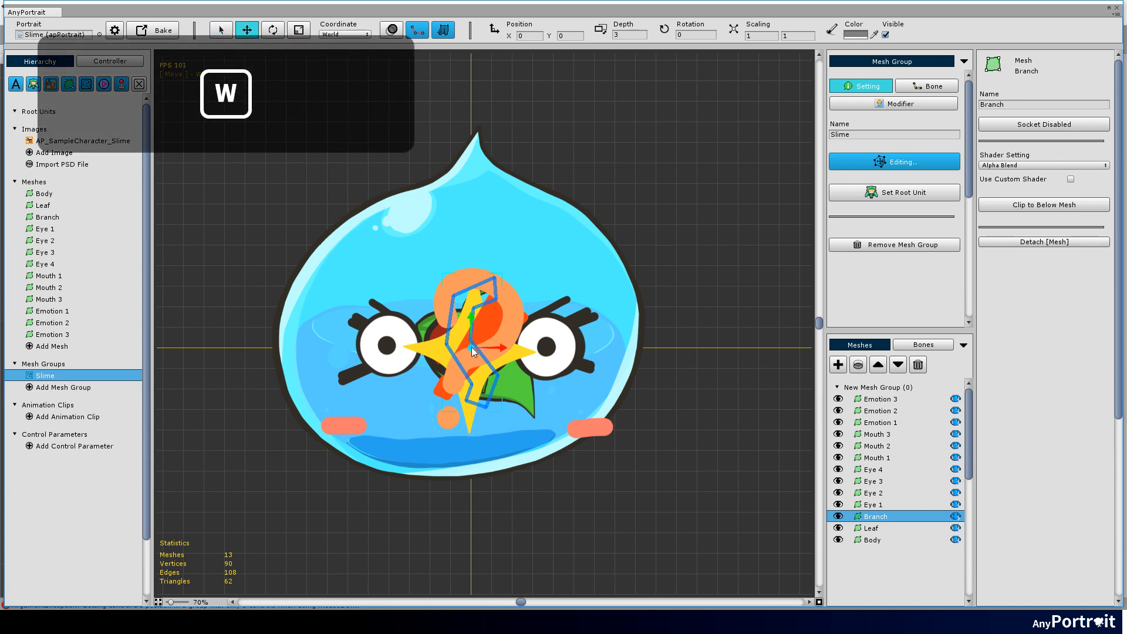
- Move the Branch onto the slime's tip and send it to the bottom of the drawing order
{"action": "left_click", "coordinate": [878, 398]}
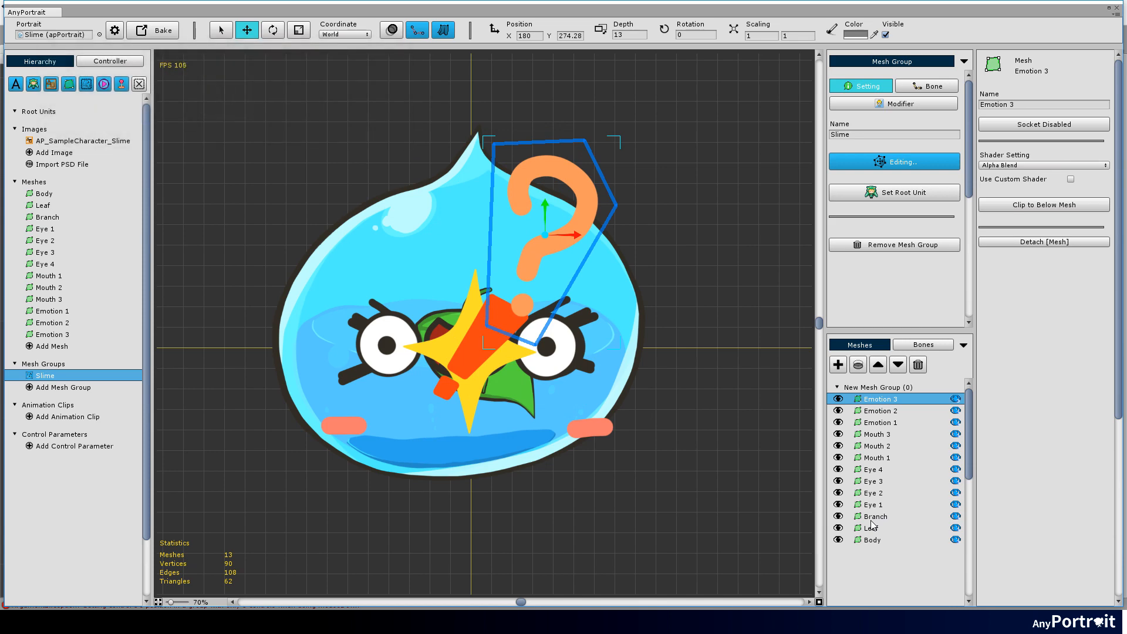
{"action": "left_click", "coordinate": [874, 516]}
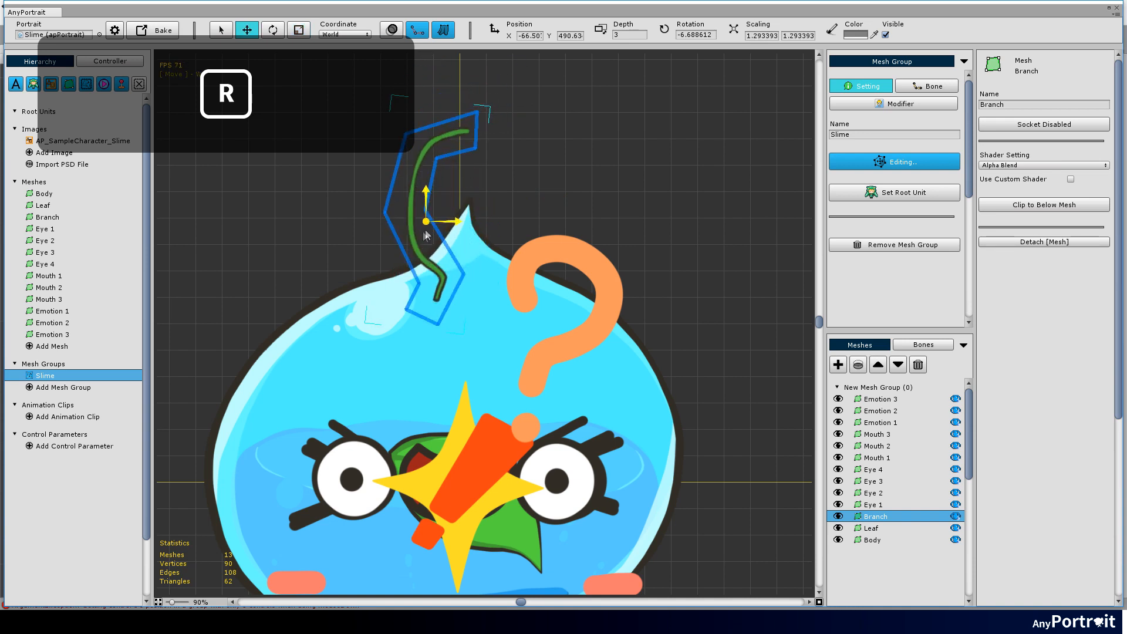
{"action": "left_click_drag", "start_coordinate": [445, 223], "coordinate": [410, 248]}
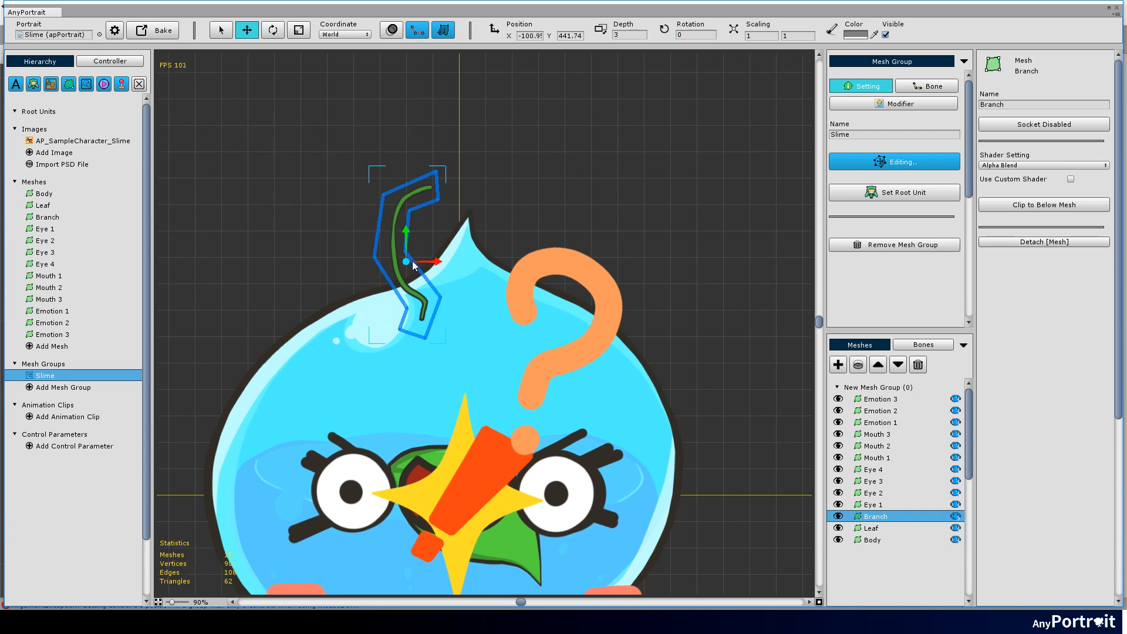
{"action": "left_click_drag", "start_coordinate": [406, 261], "coordinate": [449, 175]}
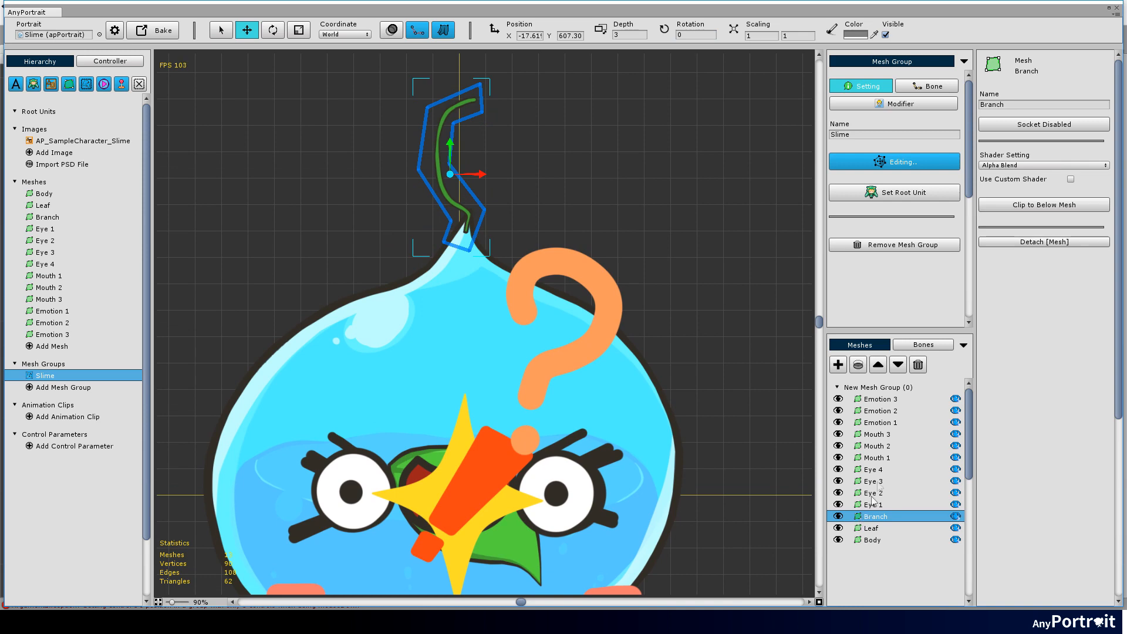
{"action": "left_click", "coordinate": [897, 364]}
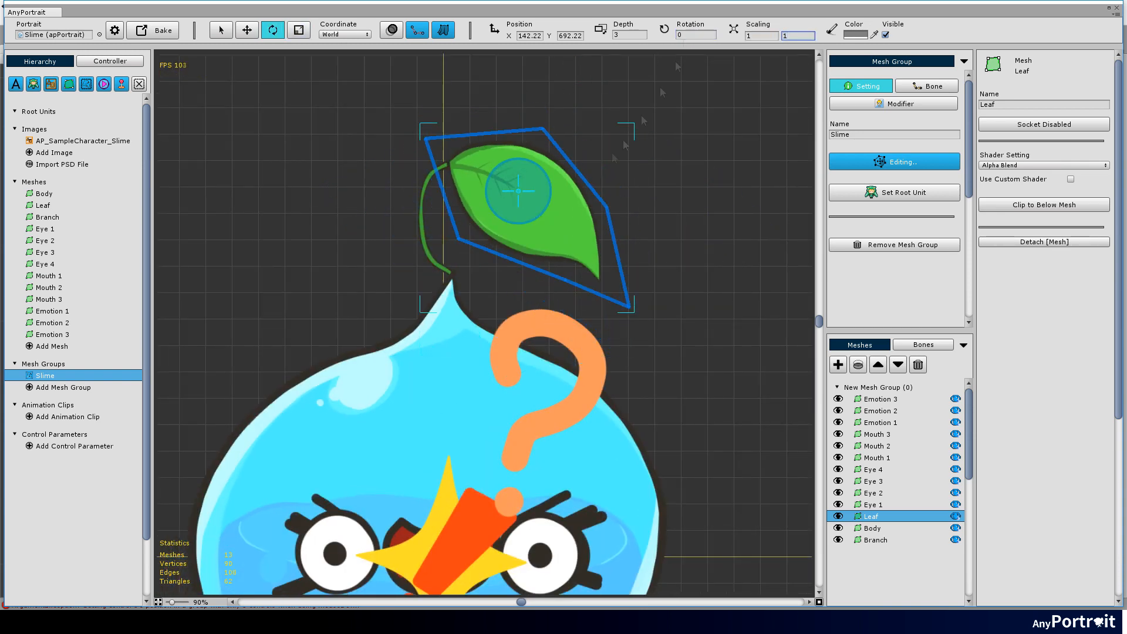
- Hide a face variant mesh with its eye icon in the Meshes list
{"action": "left_click", "coordinate": [870, 505]}
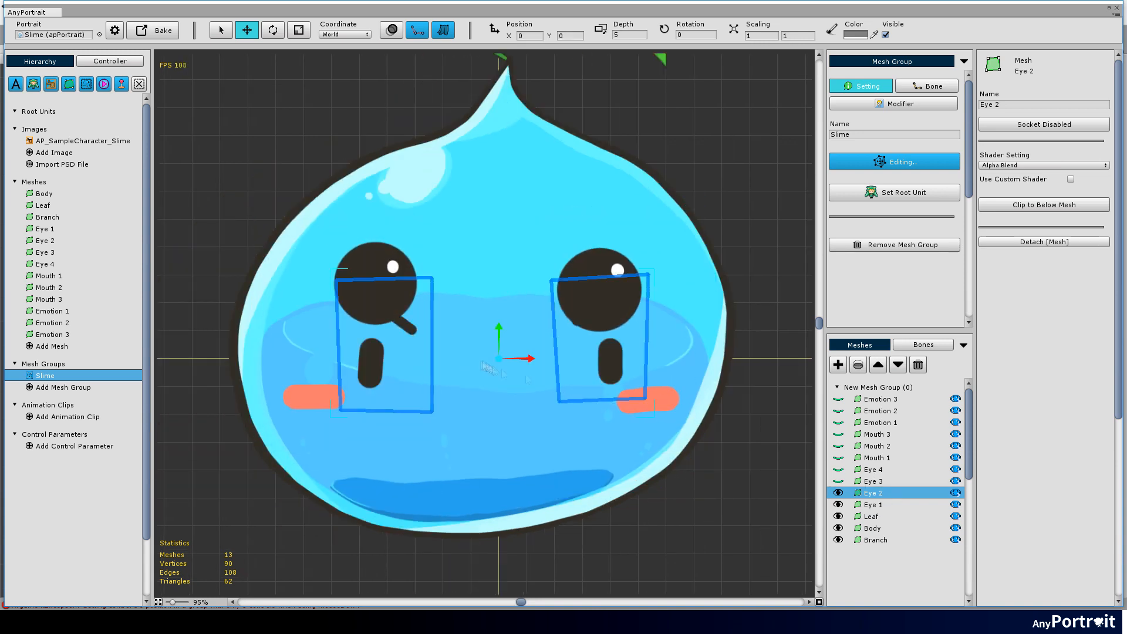
- Toggle the Eye 3, Mouth 1 and Mouth 3 variants to set default face visibility
{"action": "left_click", "coordinate": [875, 480]}
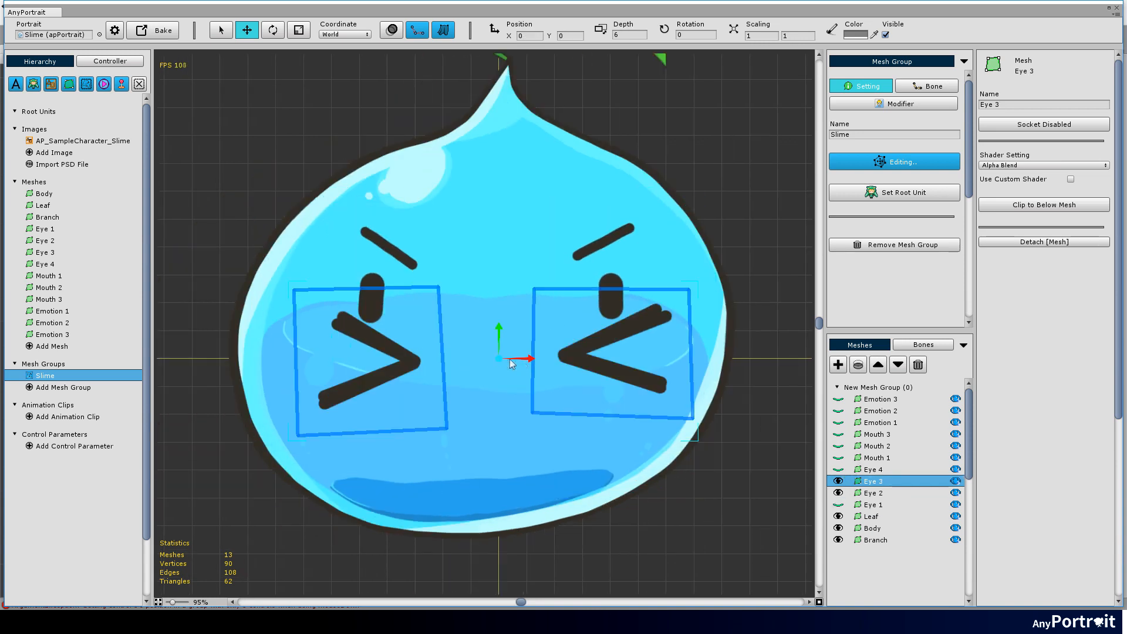
{"action": "left_click", "coordinate": [874, 457]}
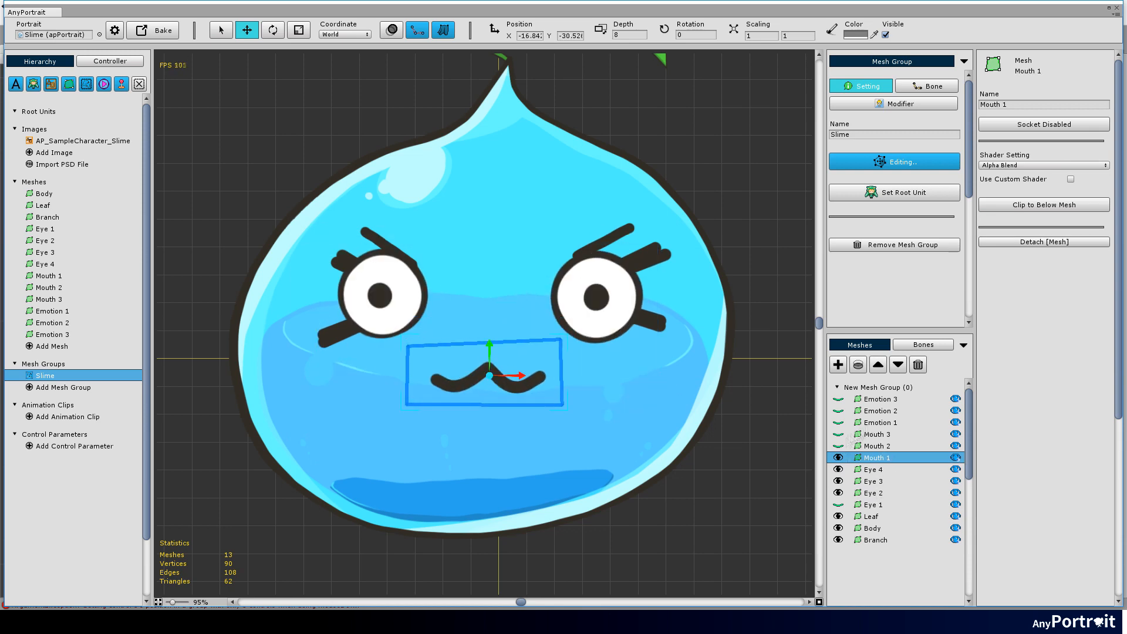
{"action": "left_click", "coordinate": [875, 435]}
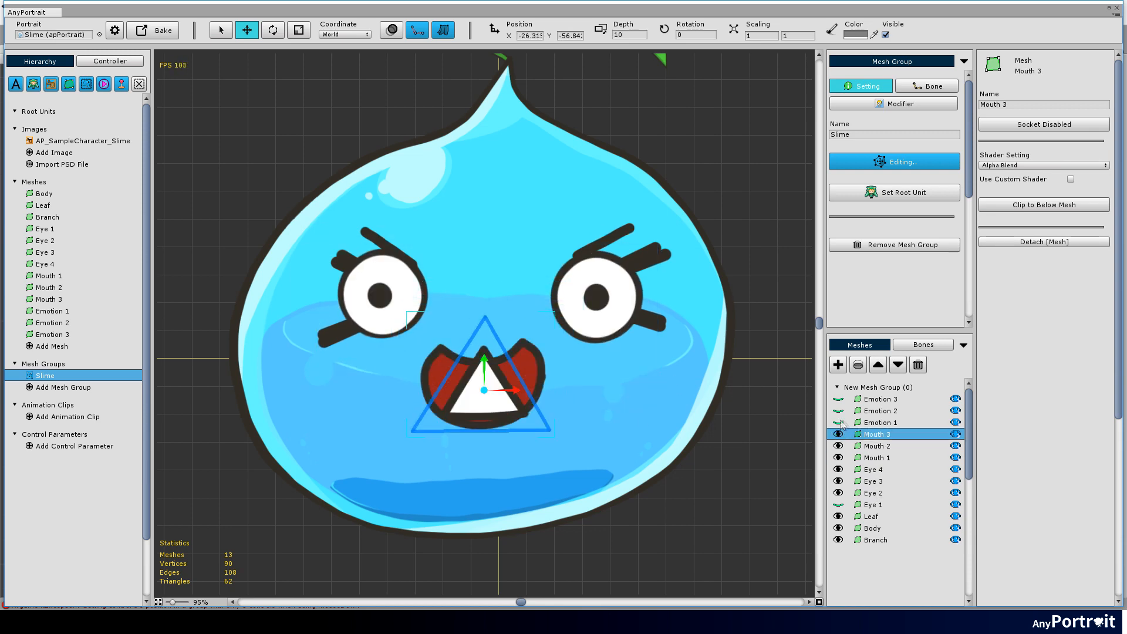
{"action": "left_click", "coordinate": [877, 410]}
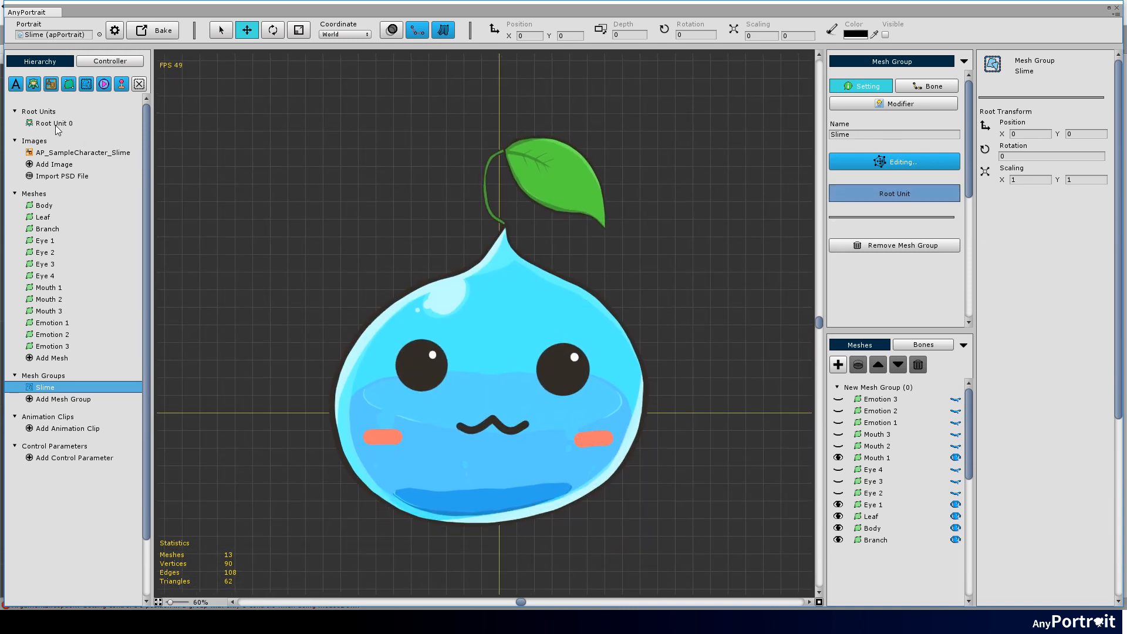
- Open Root Unit 0 and bake the Slime portrait into the scene
{"action": "left_click", "coordinate": [54, 122]}
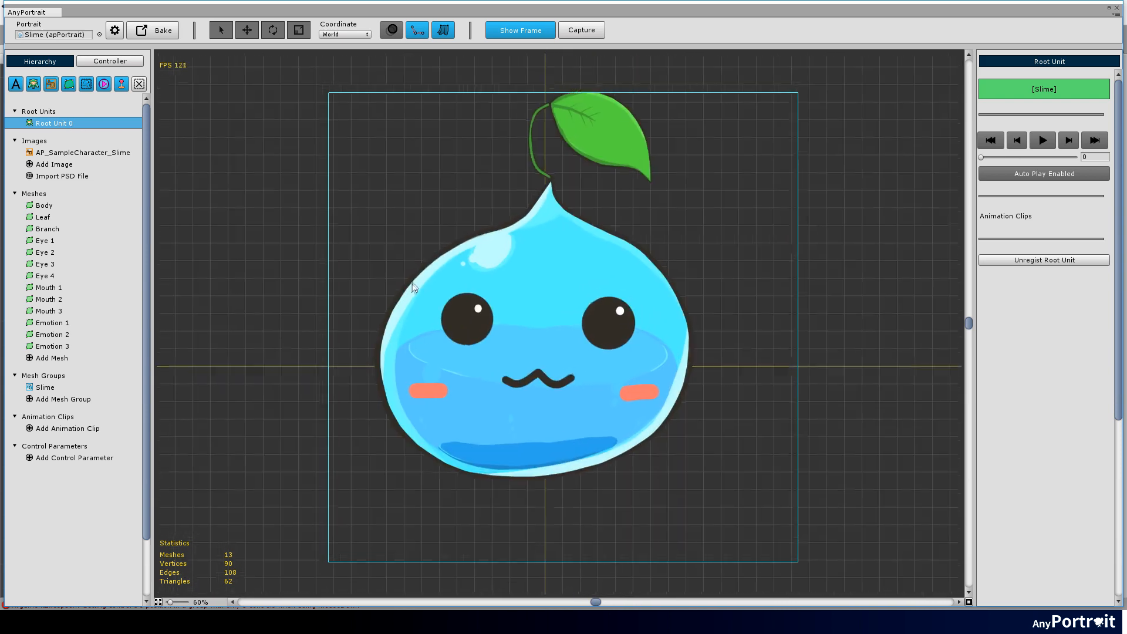
{"action": "left_click", "coordinate": [159, 30]}
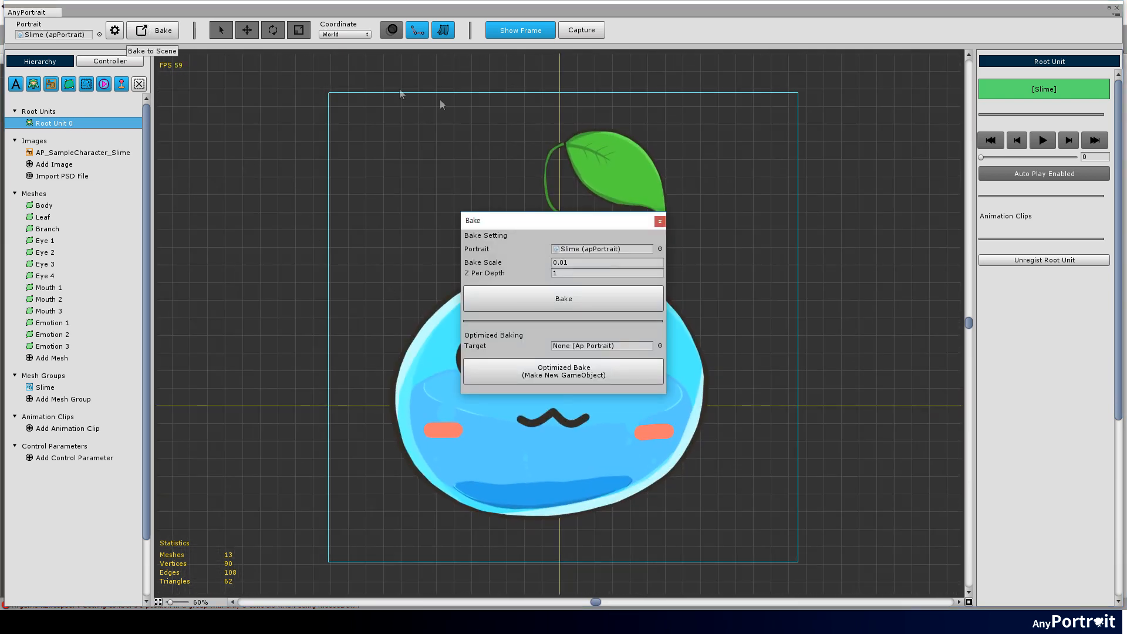
{"action": "left_click", "coordinate": [563, 298]}
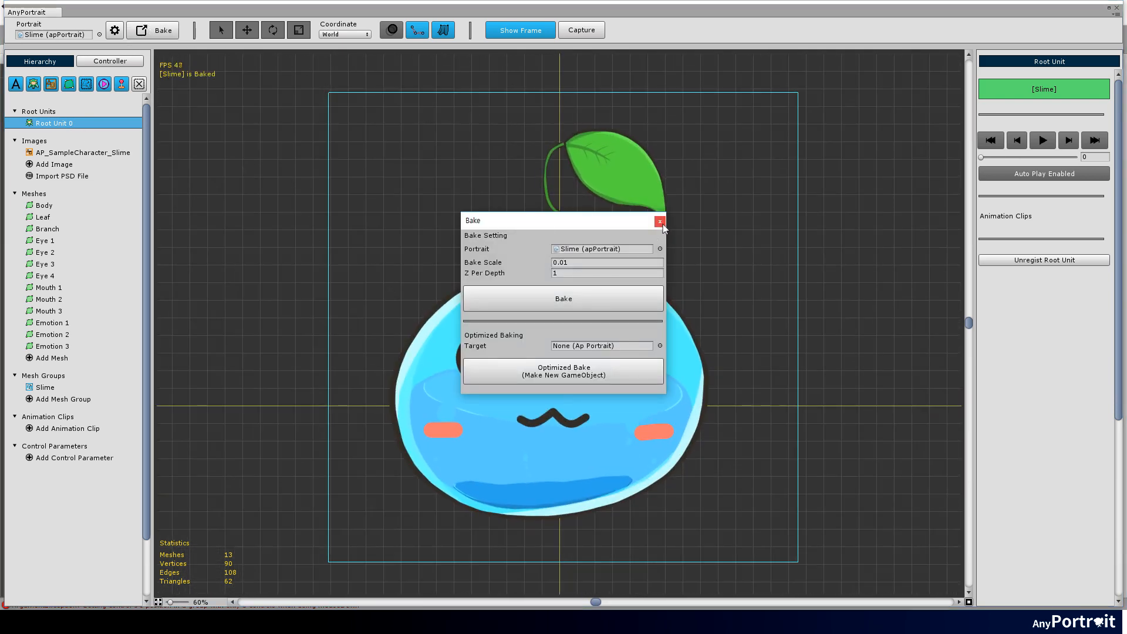